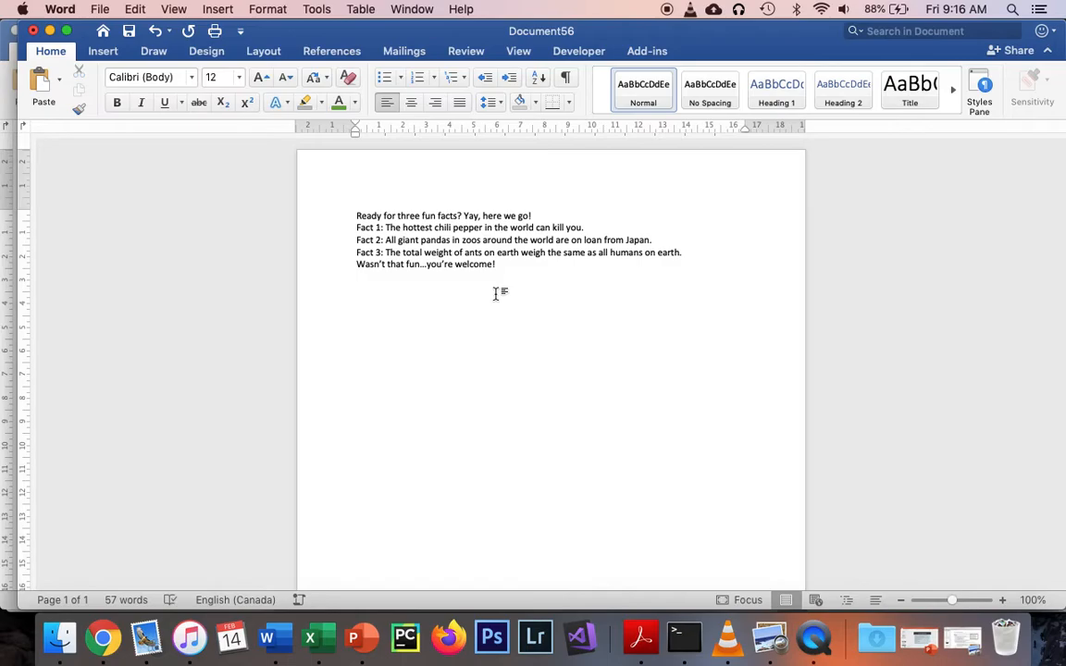
pyautogui.moveTo(546, 284)
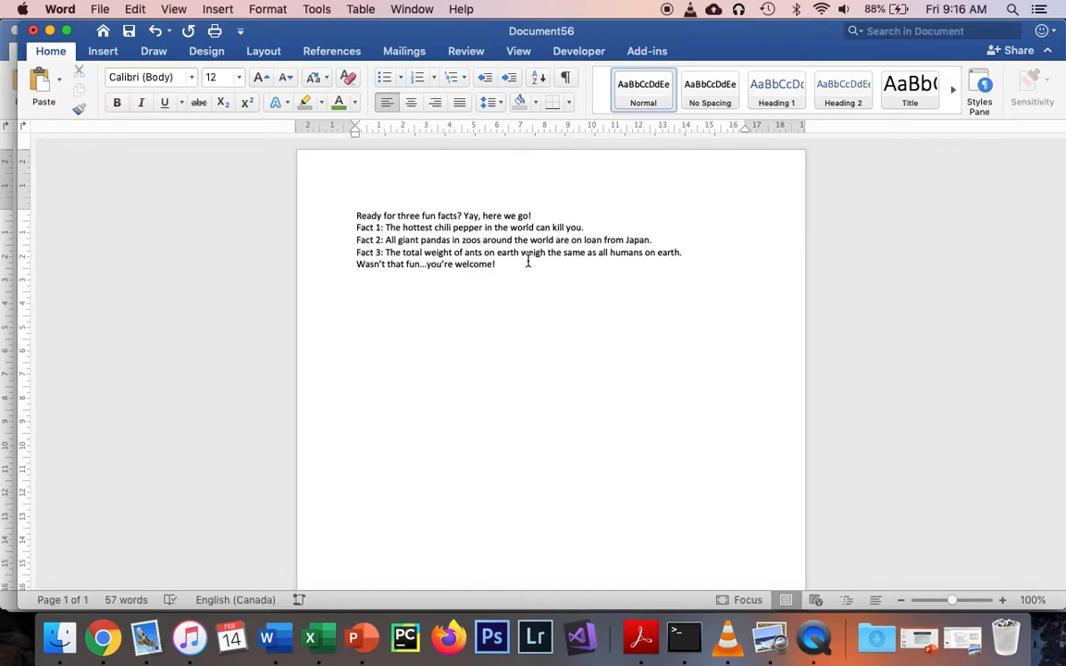
# Step: Add a line break and place the cursor before the 'Fact 1' line to indent it
pyautogui.press('return')
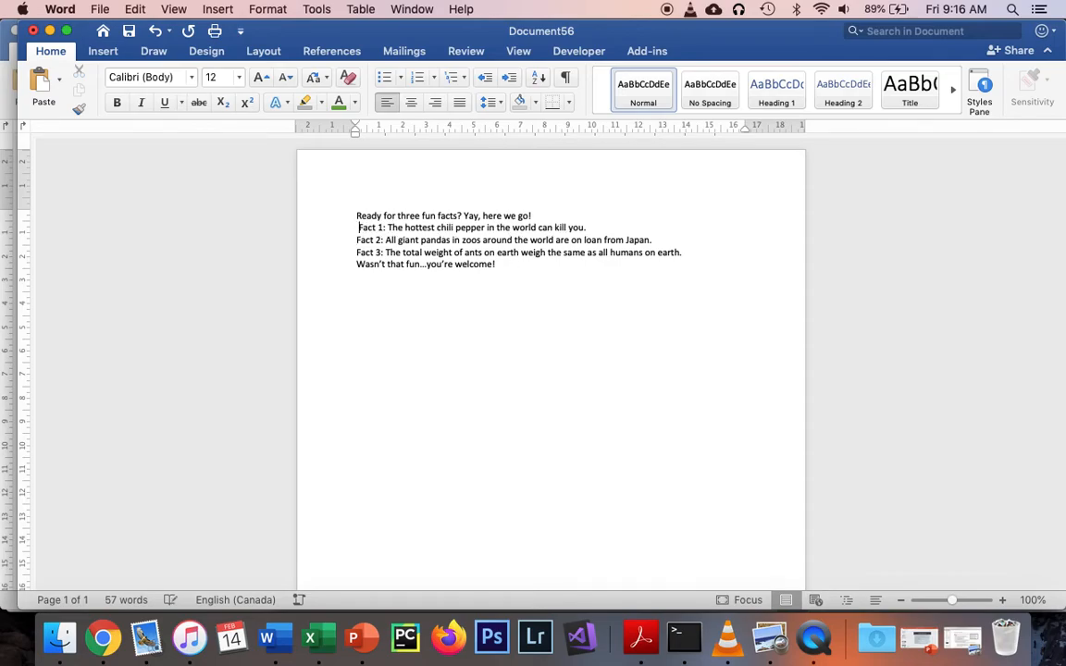
pyautogui.click(485, 77)
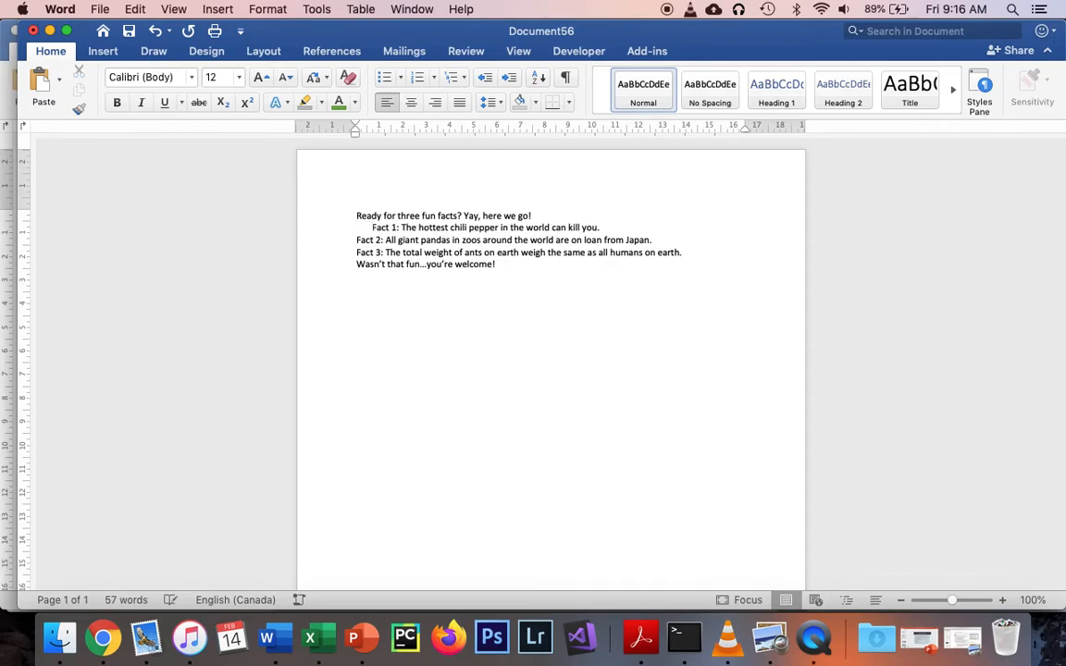